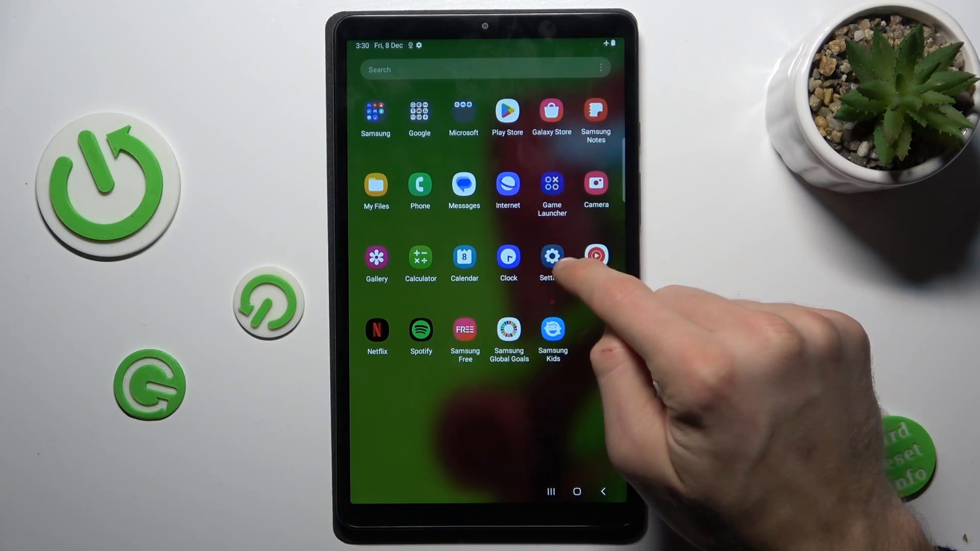
- Open Settings and go to the Accessibility settings
left_click(551, 254)
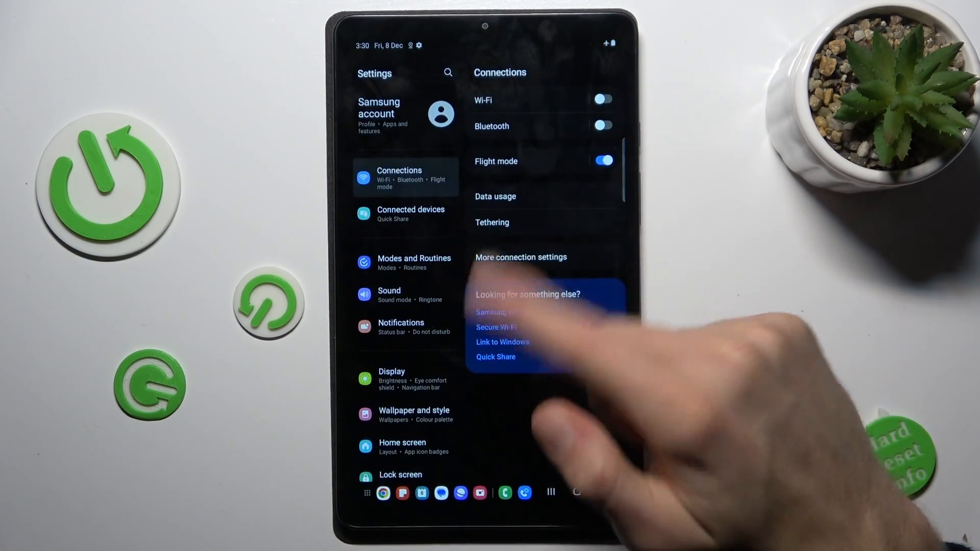
scroll("down", 3)
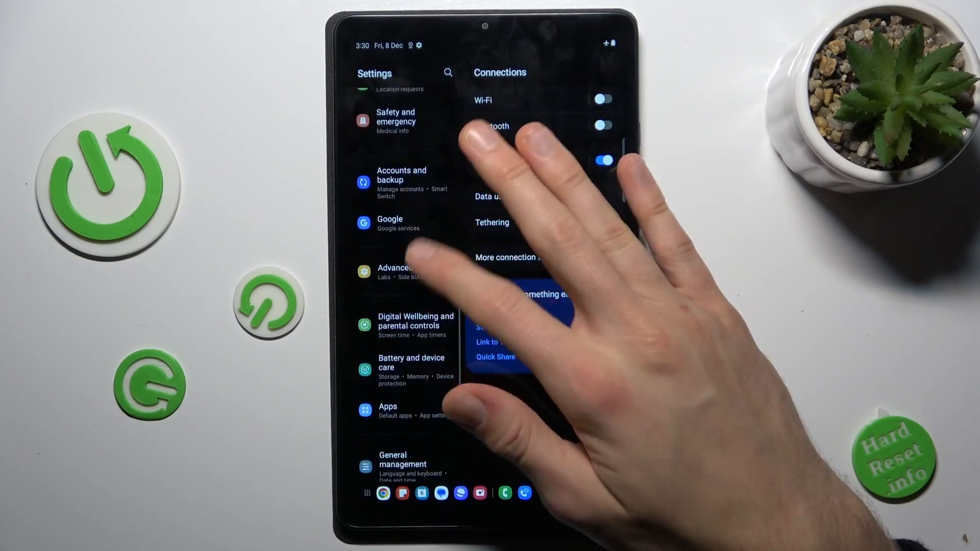
scroll("down", 3)
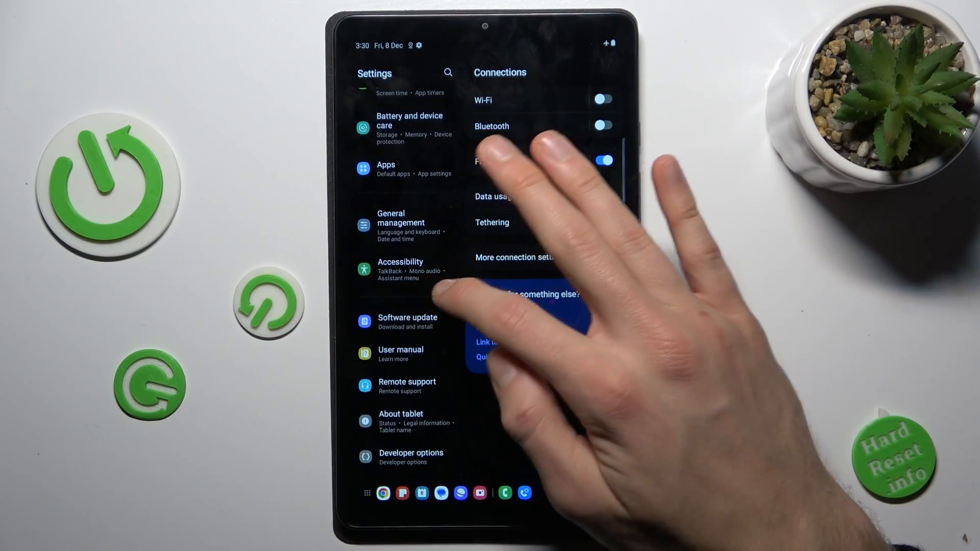
left_click(400, 270)
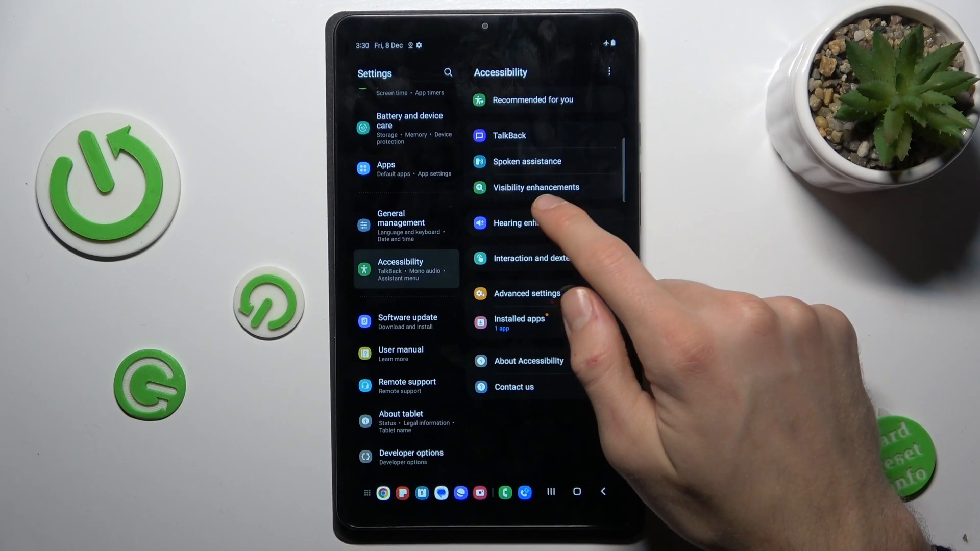
- In Visibility enhancements, switch on the Magnification shortcut for triple-tapping the screen
left_click(535, 187)
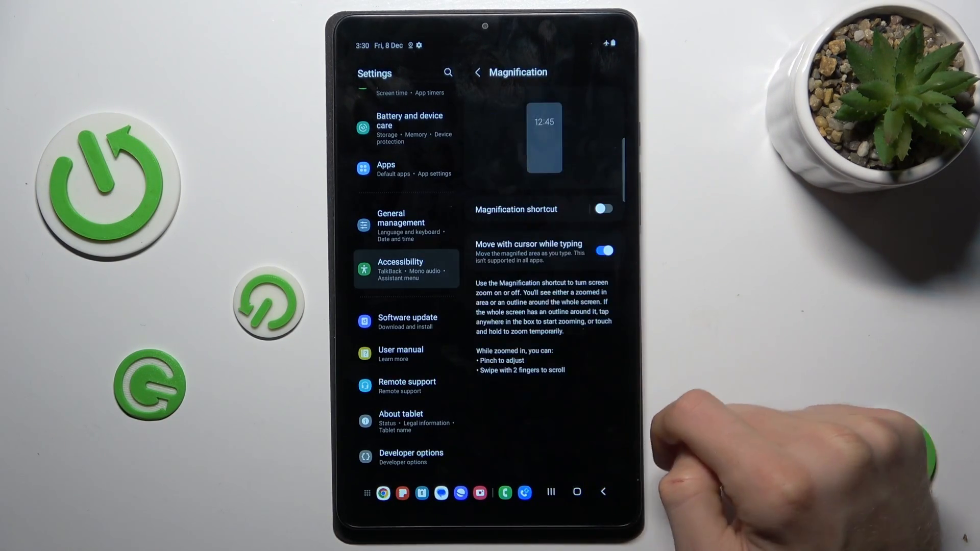
left_click(601, 209)
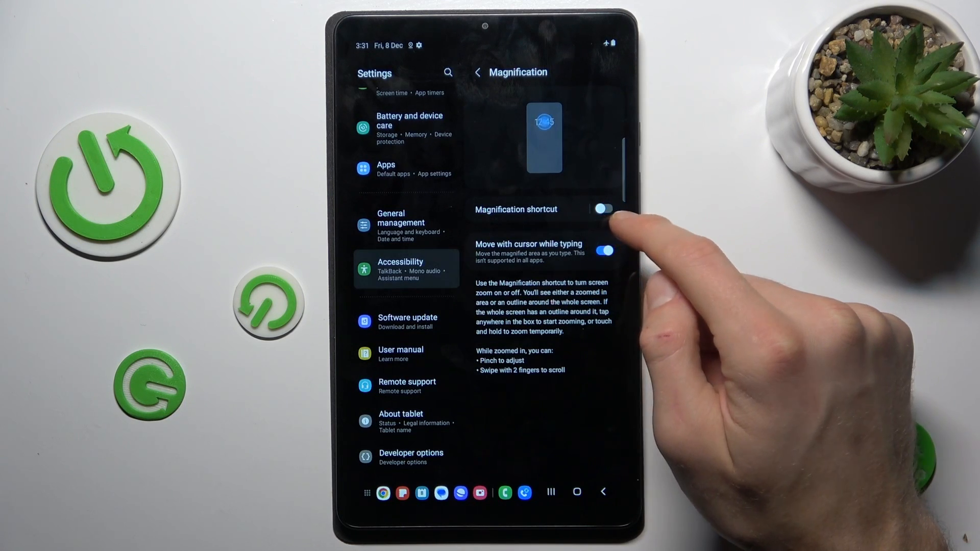
left_click(601, 209)
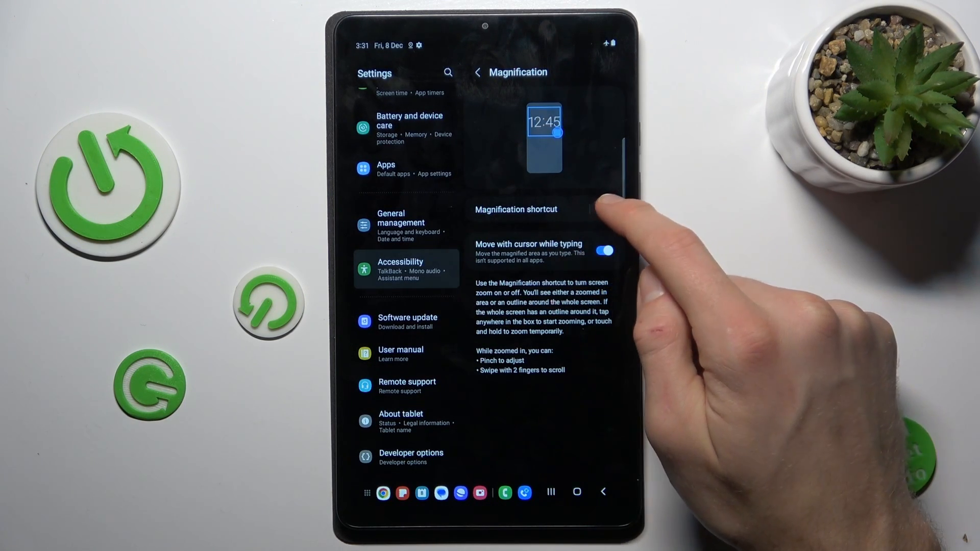
left_click(601, 211)
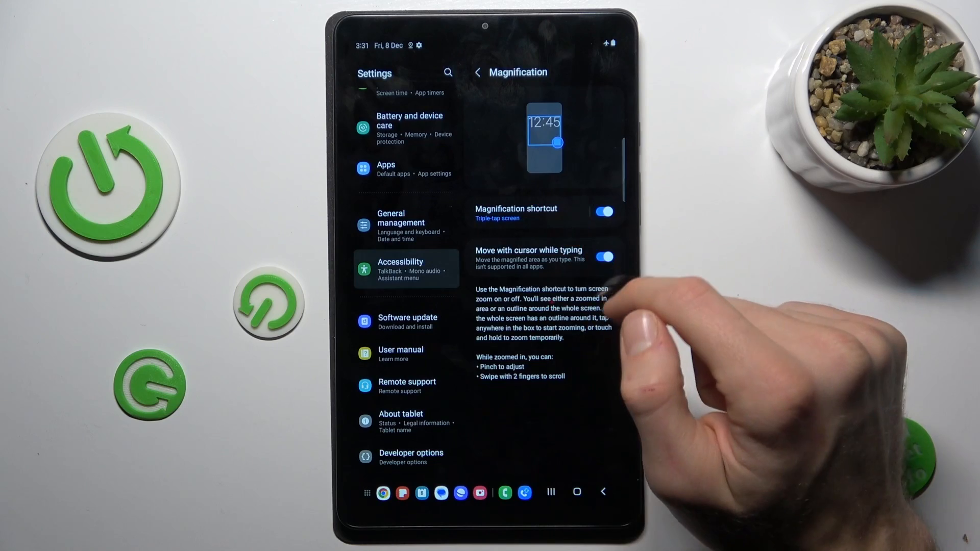
- Add the Accessibility button and holding both volume keys for 3 seconds as magnification triggers
left_click(497, 217)
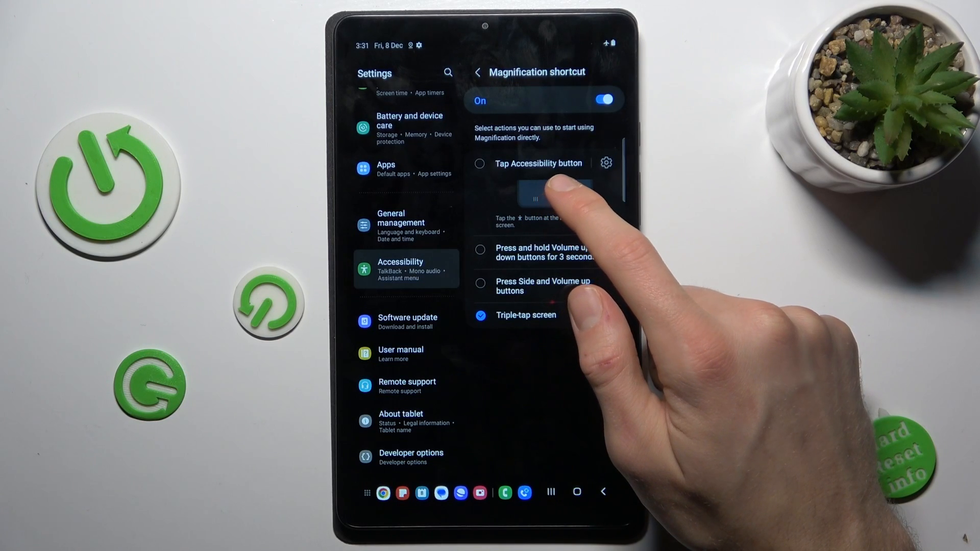
left_click(478, 163)
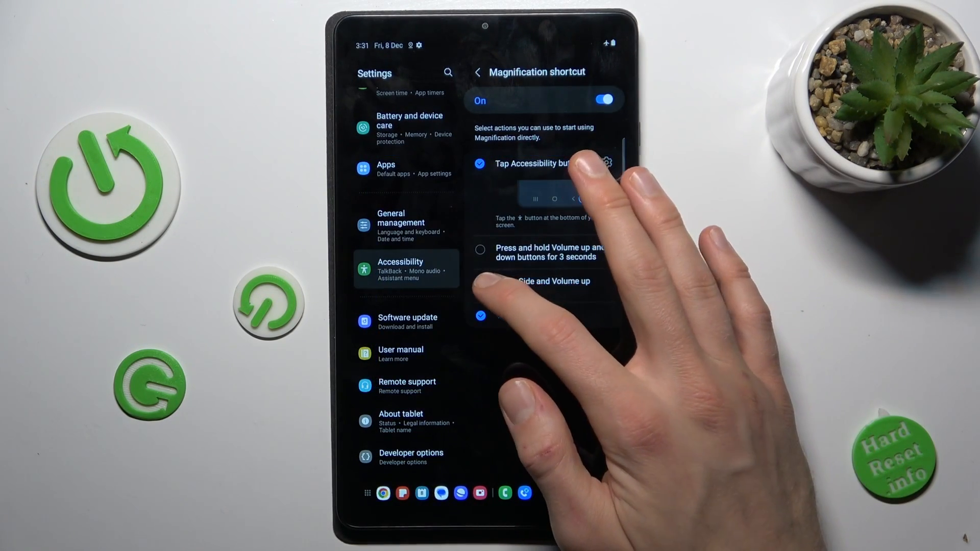
left_click(479, 251)
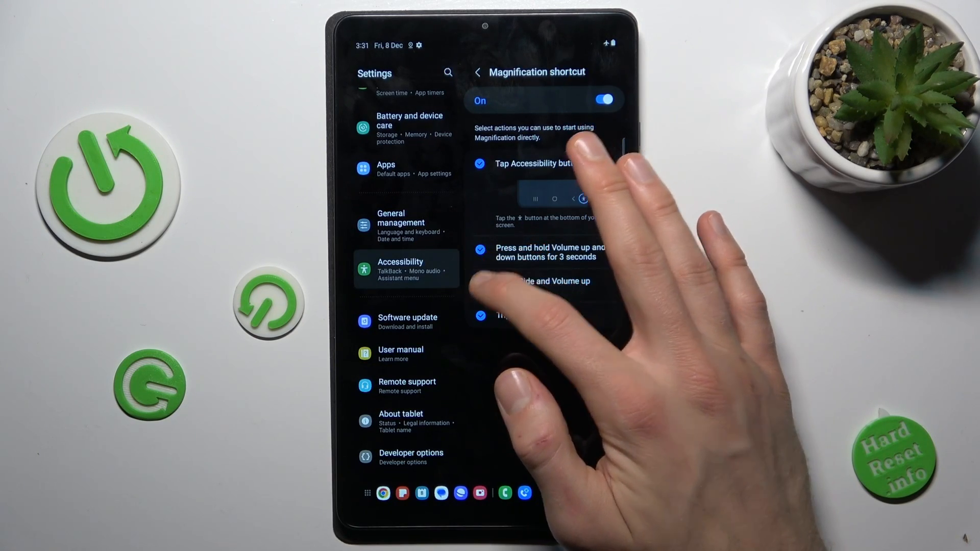